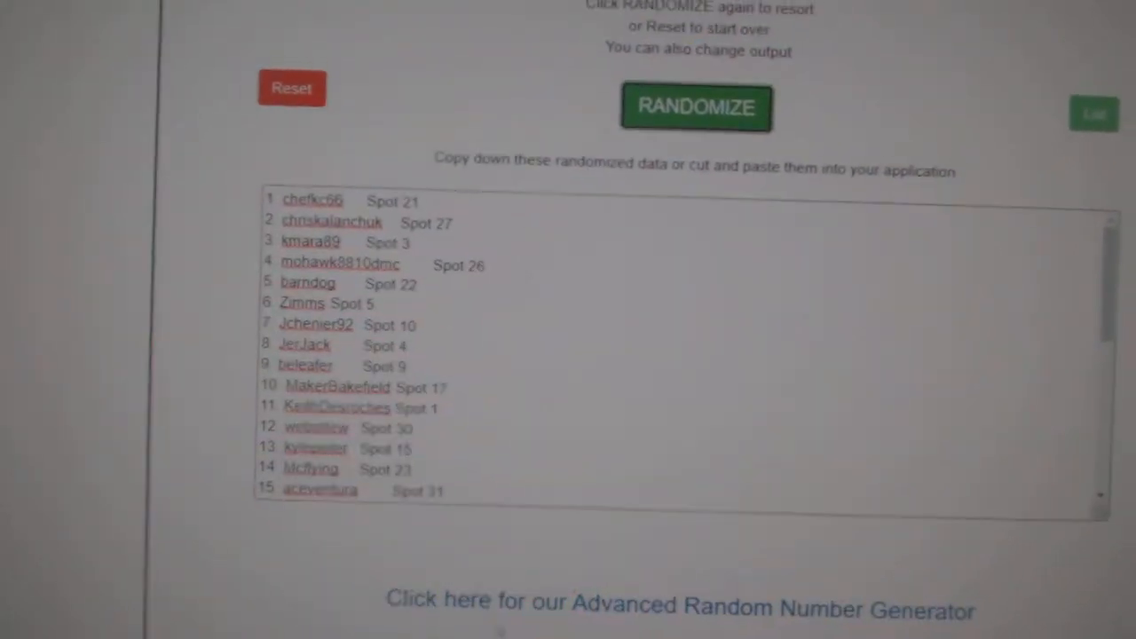
Reshuffle the numbered name list into a new random order and select it all
left_click(696, 107)
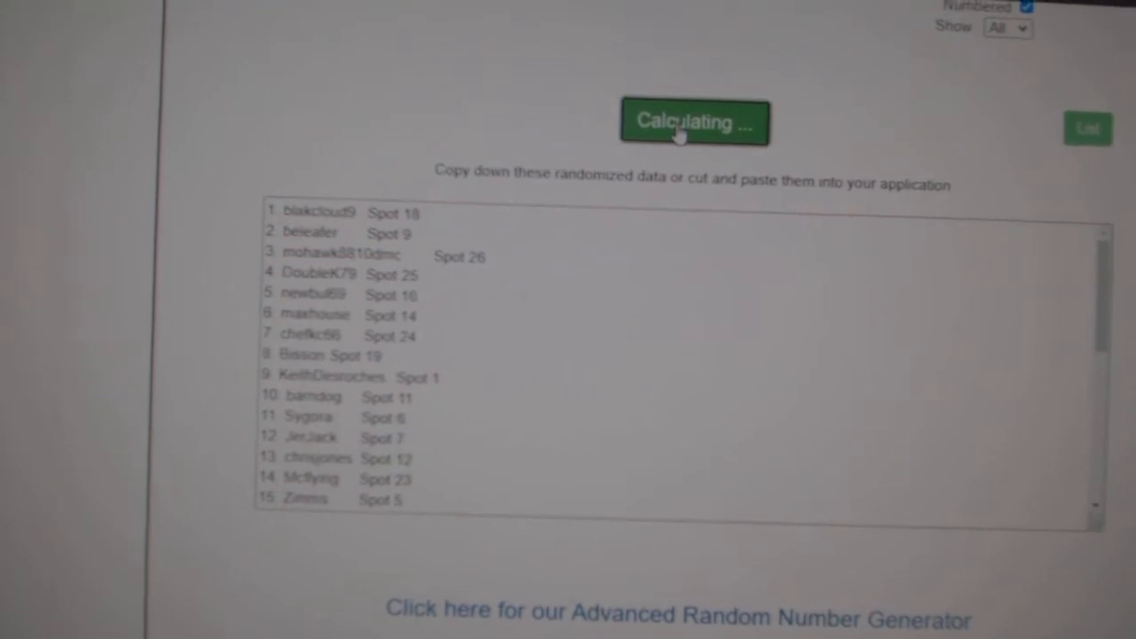
left_click(694, 121)
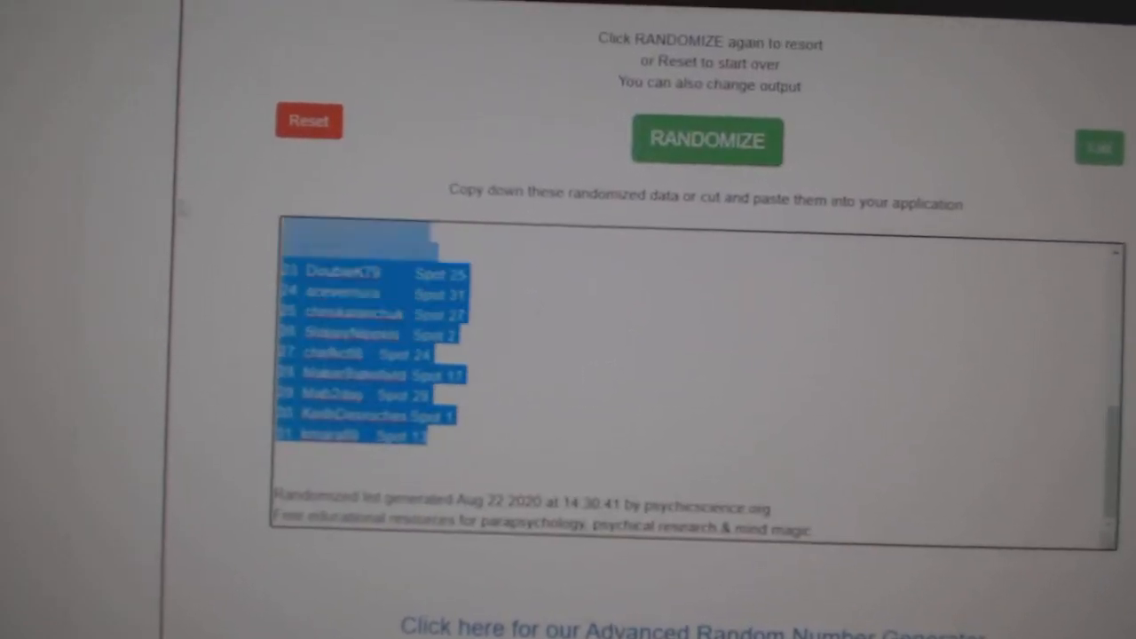
left_click(706, 140)
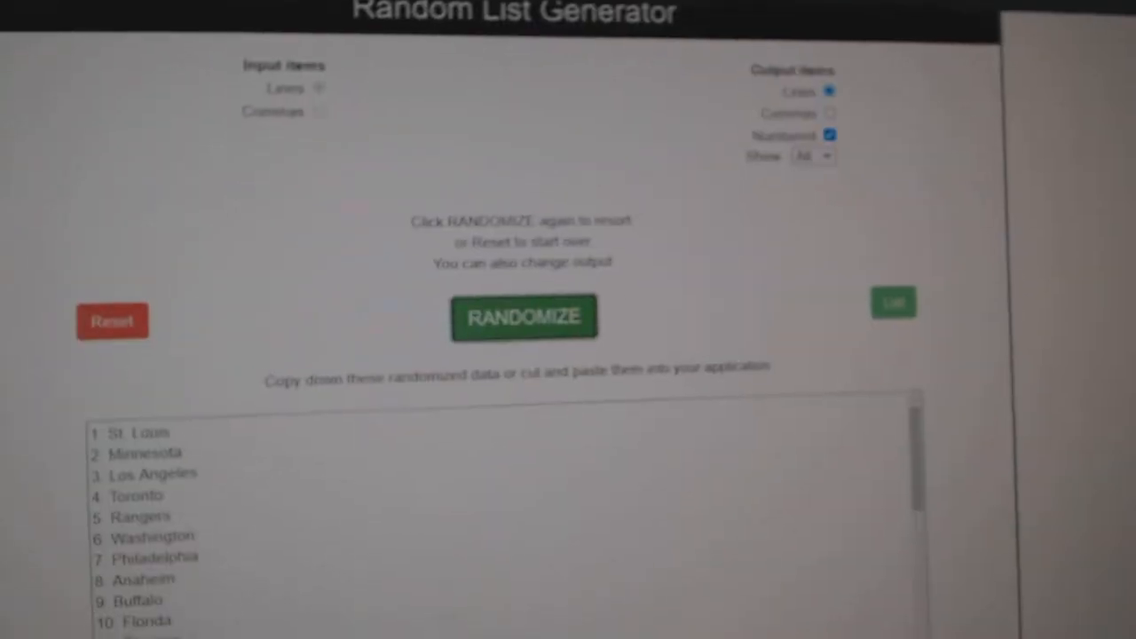
Reshuffle the team city list, select all of it and bring up Copy options
left_click(522, 316)
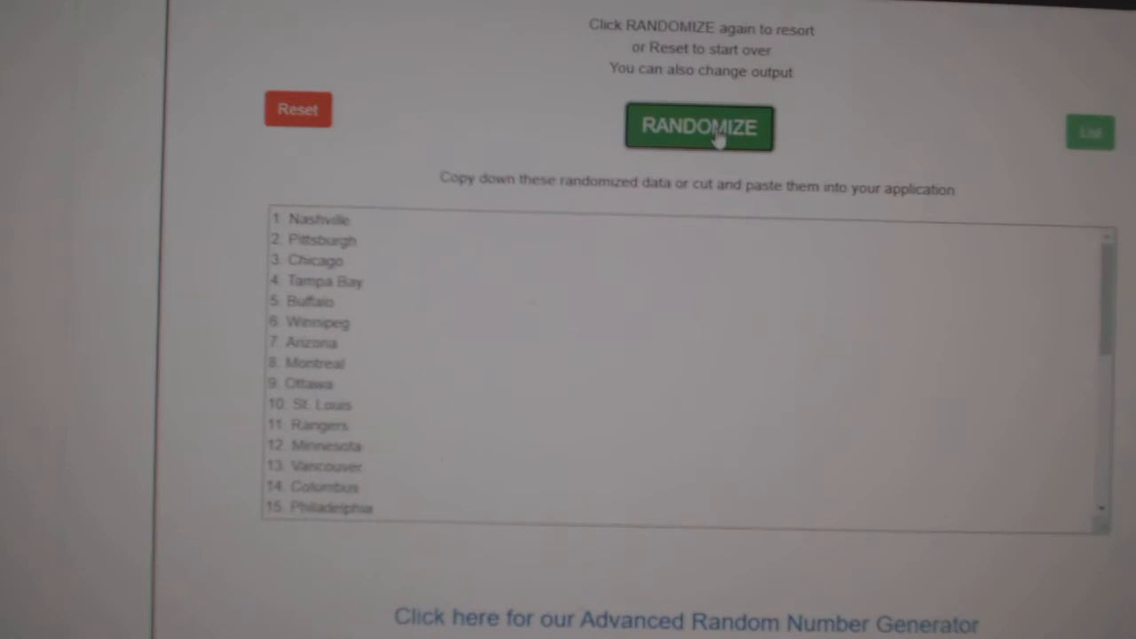
left_click(699, 128)
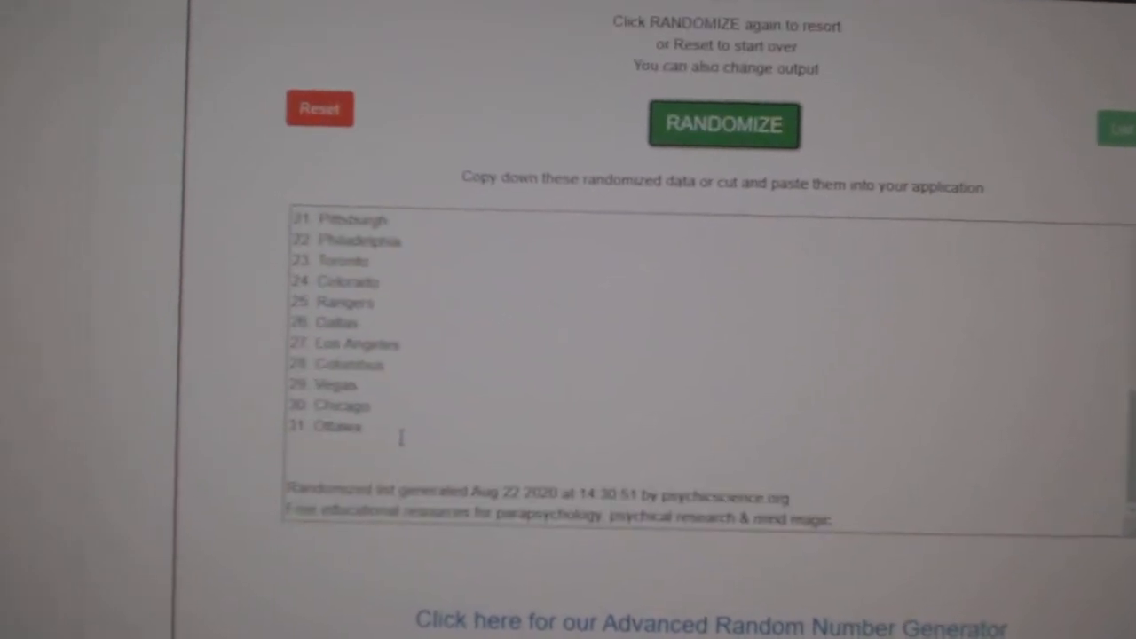
right_click(355, 355)
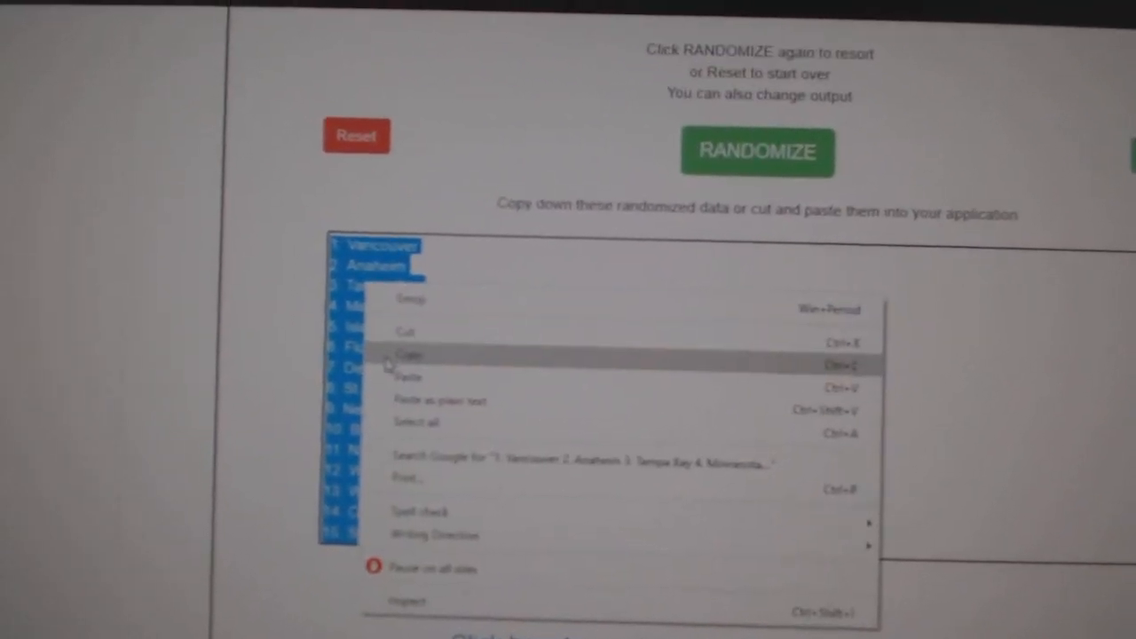